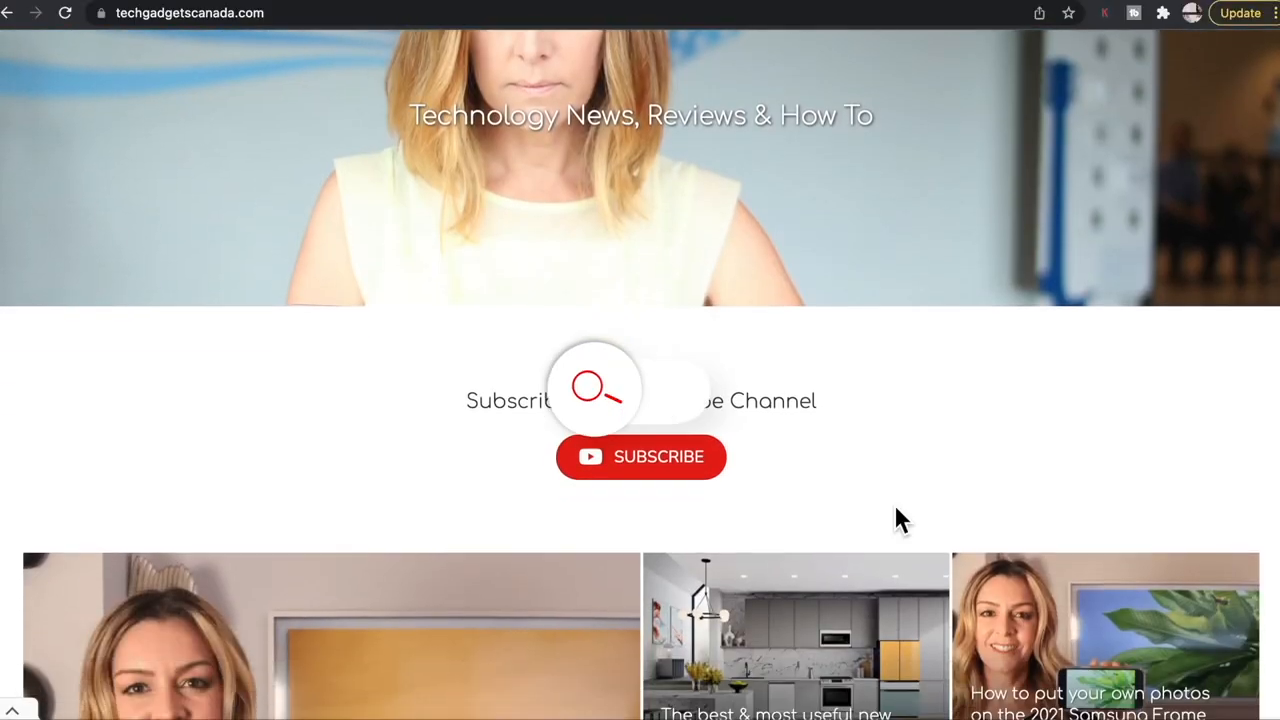
{"action": "scroll", "scroll_direction": "down", "scroll_amount": 3}
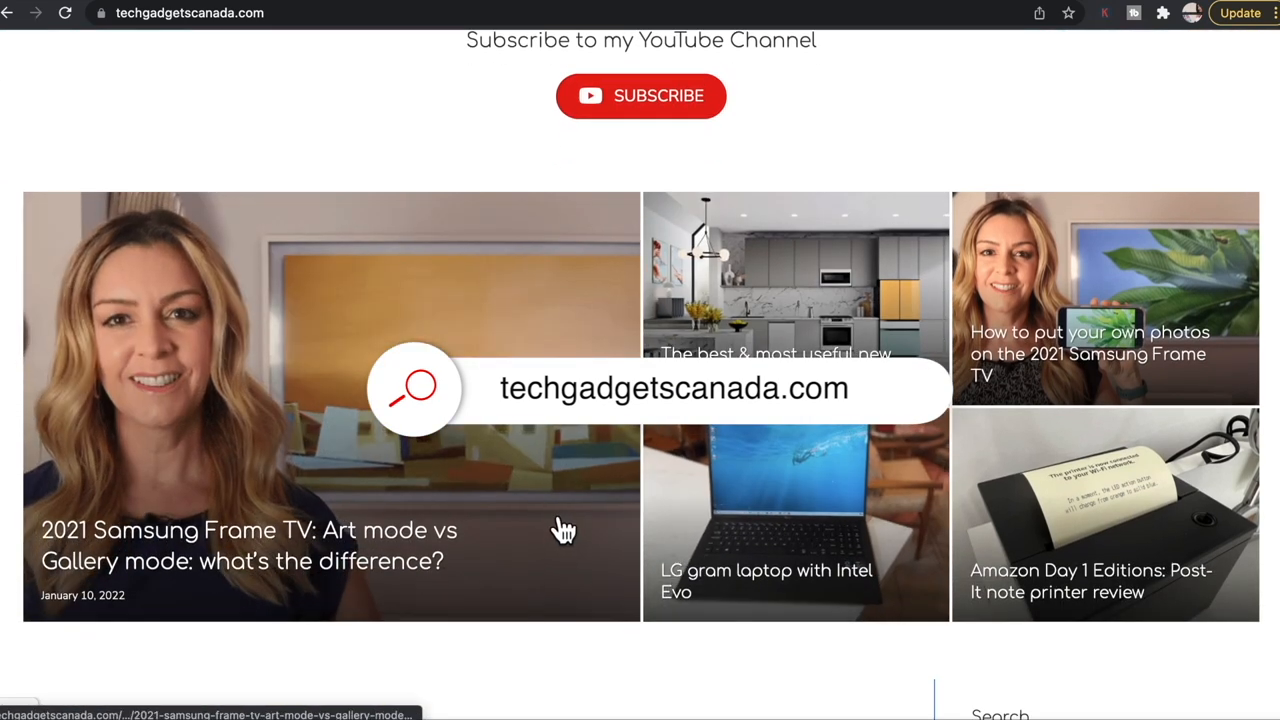
{"action": "scroll", "scroll_direction": "up", "scroll_amount": 3}
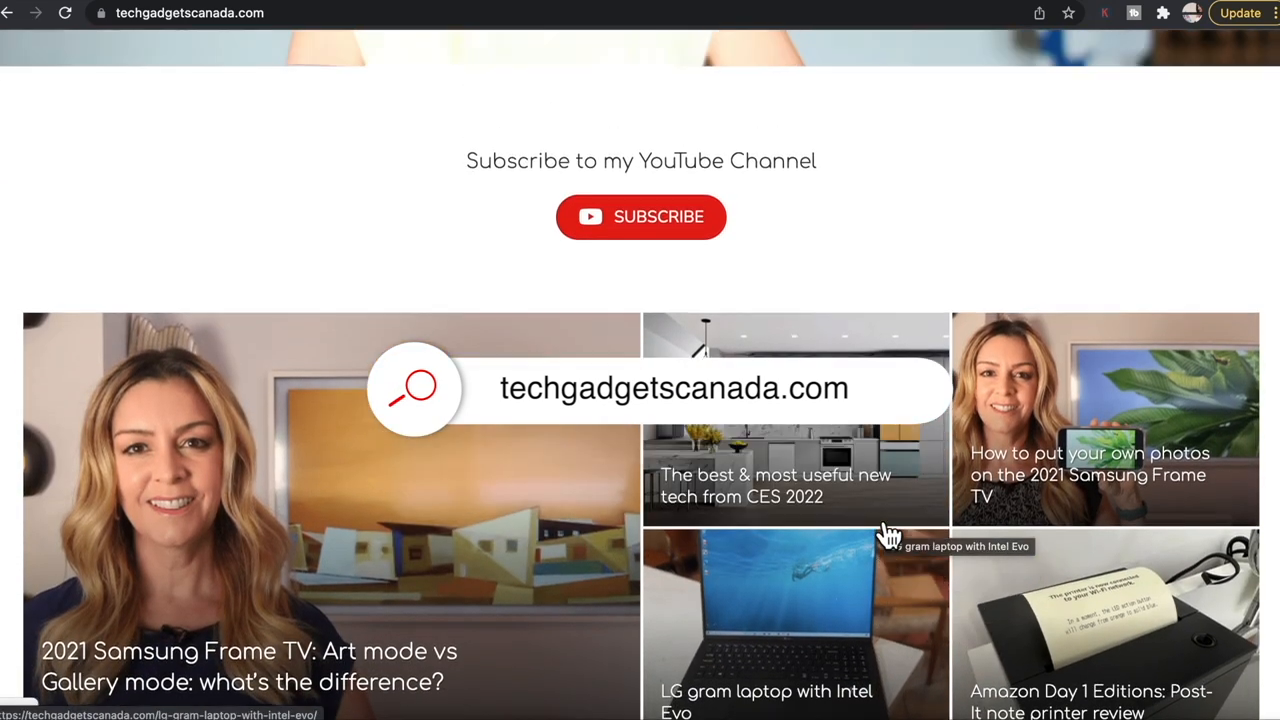
{"action": "scroll", "scroll_direction": "up", "scroll_amount": 3}
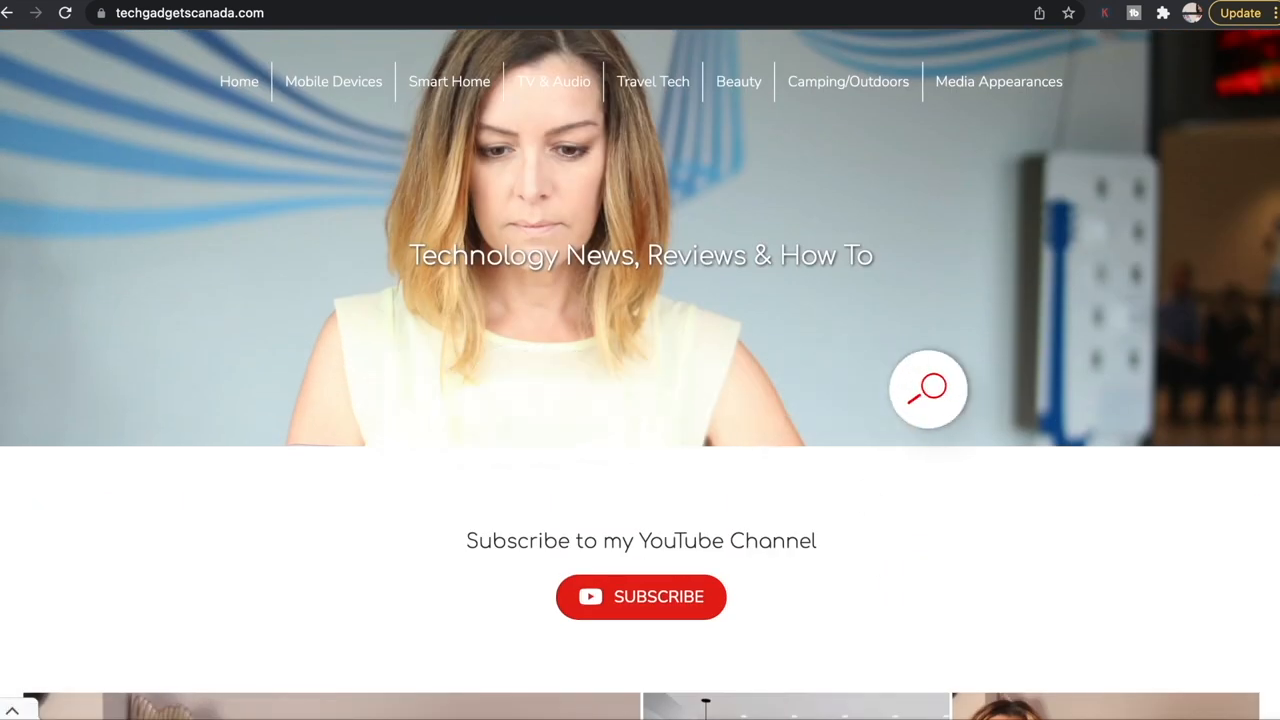